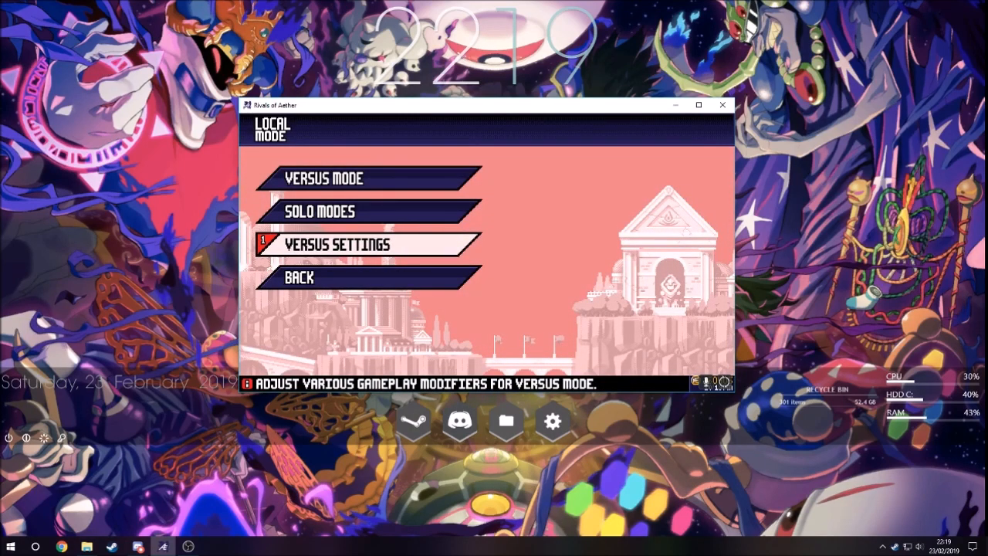
- Enter Local Mode, then Solo Modes and Practice Mode to reach character select
click(337, 244)
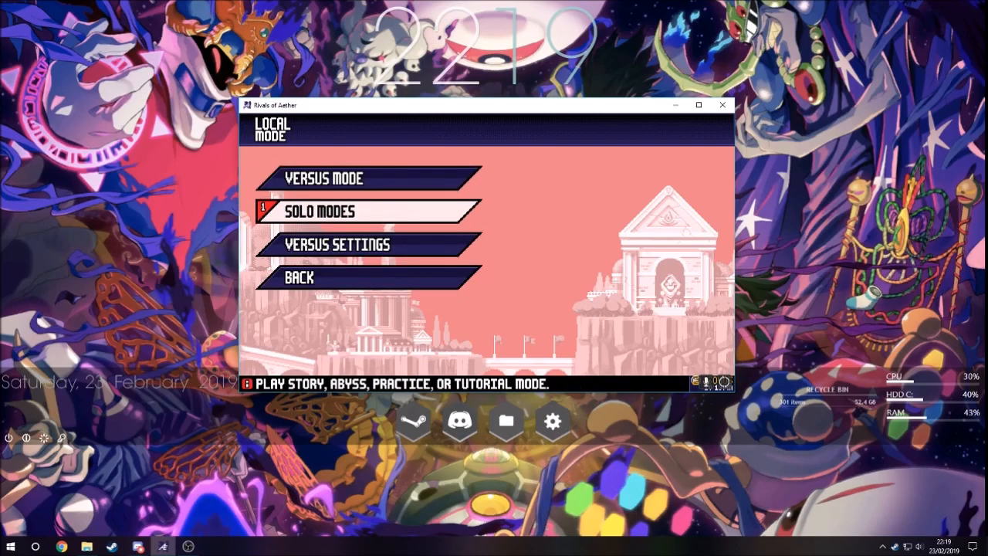
click(319, 211)
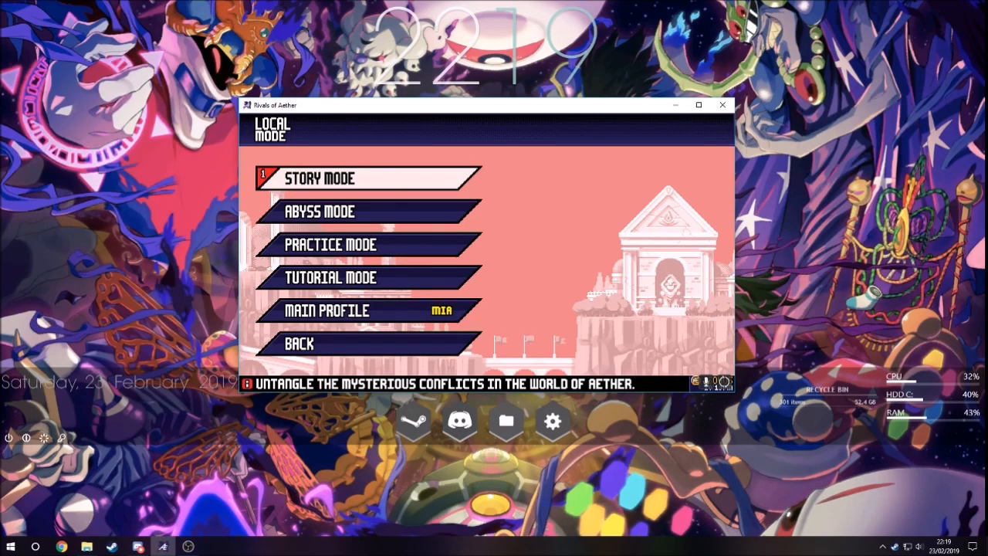
click(330, 244)
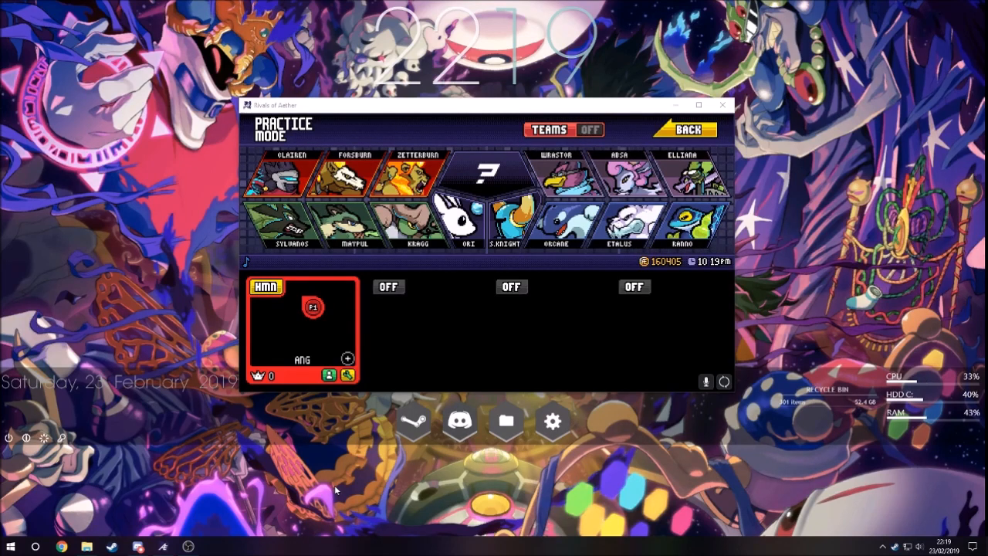
- Run %appdata% from Win+R to open the AppData Roaming folder
key(Win+r)
text(%)
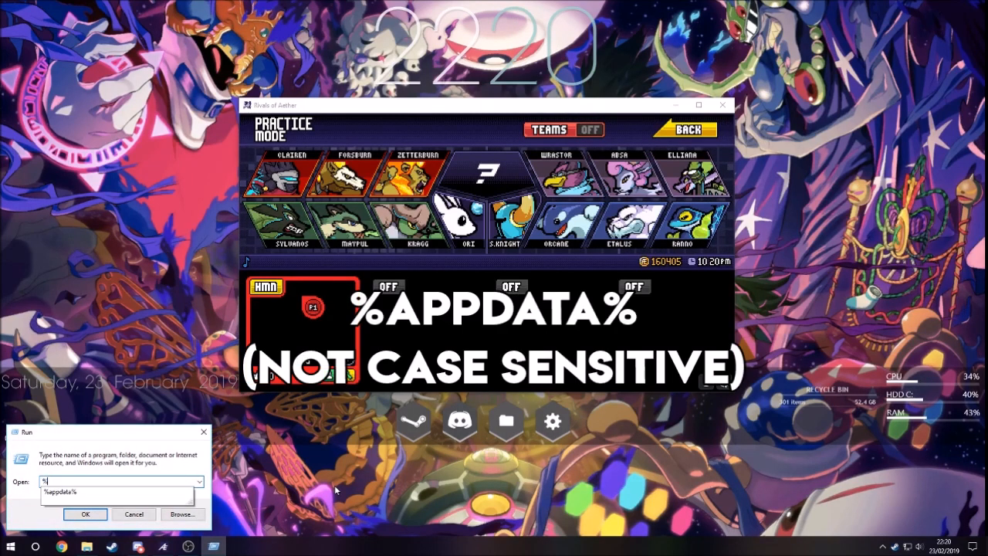
text(appdata%)
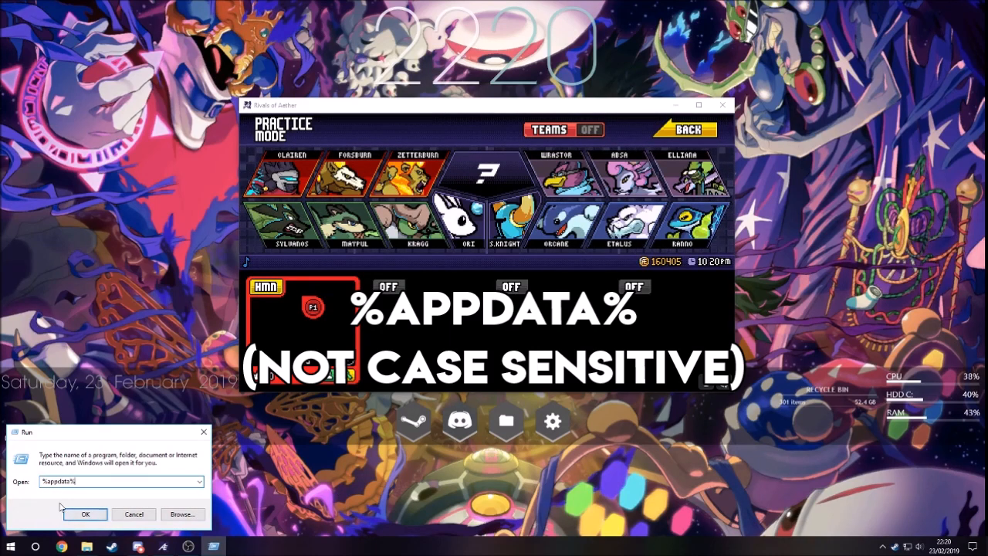
click(86, 514)
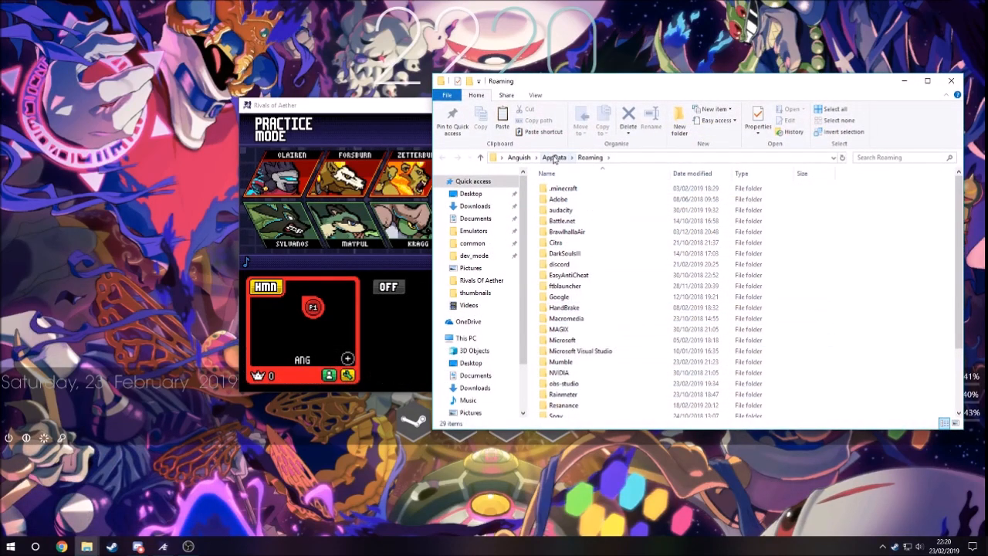
- Navigate up to AppData, then into Local > RivalsofAether > dev_mode > dev_ver_0.5
click(555, 157)
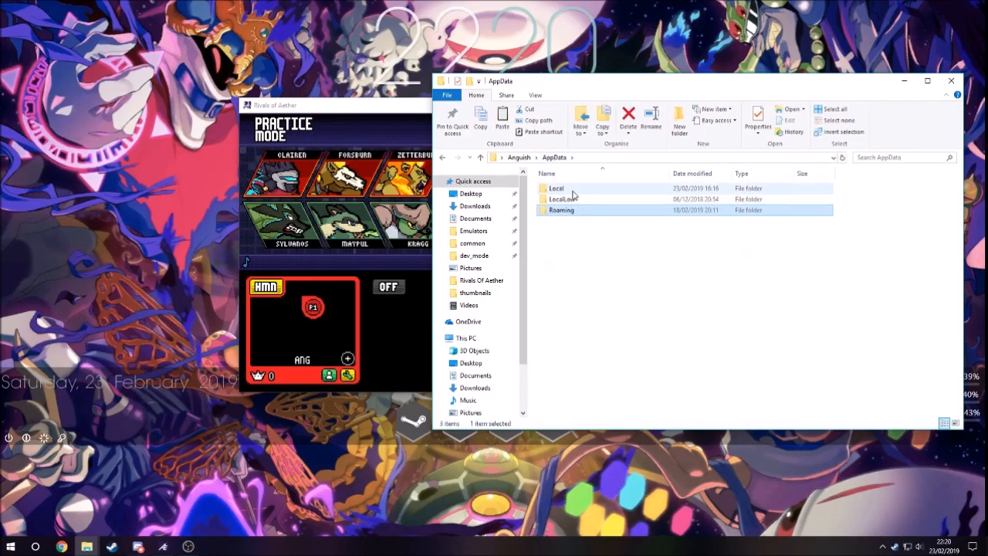
double_click(556, 188)
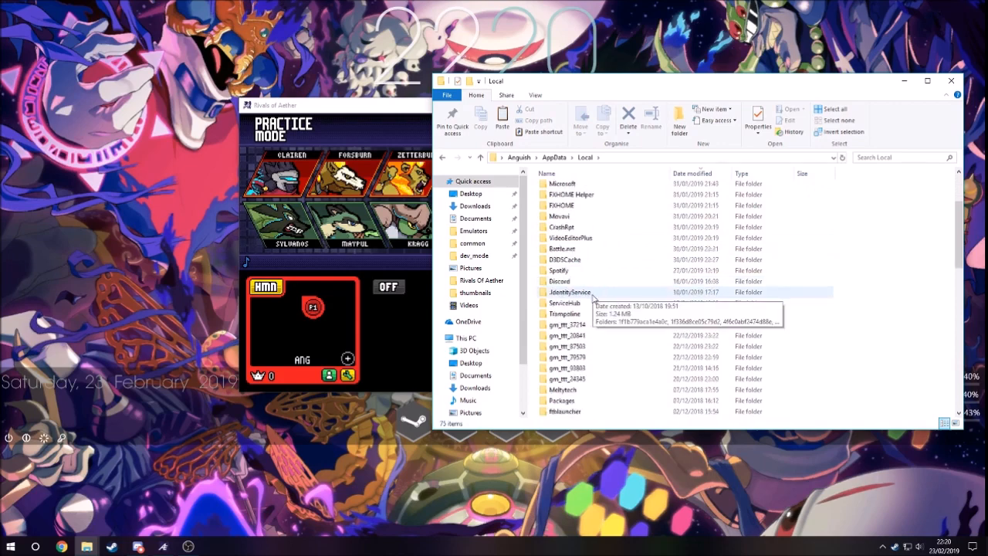
scroll(down, 3)
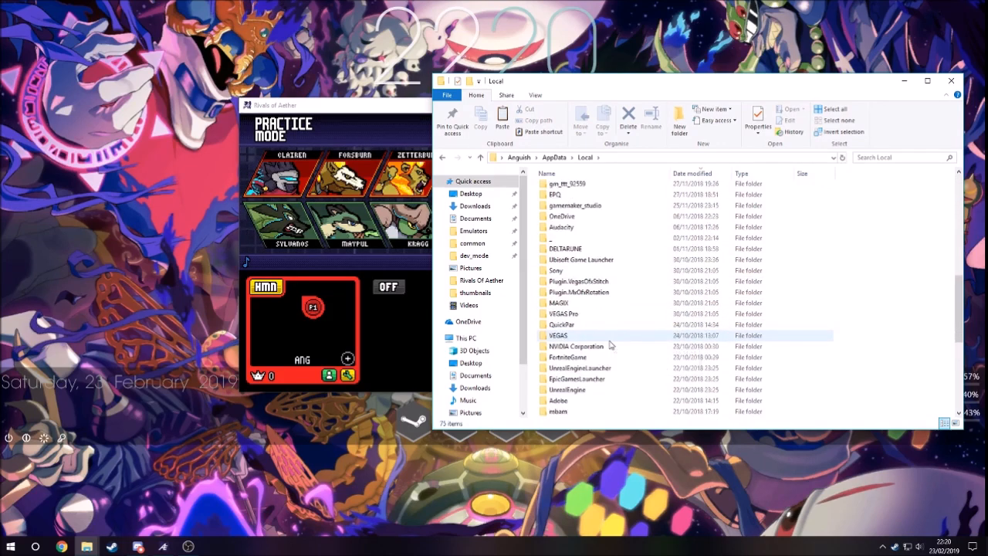
scroll(down, 3)
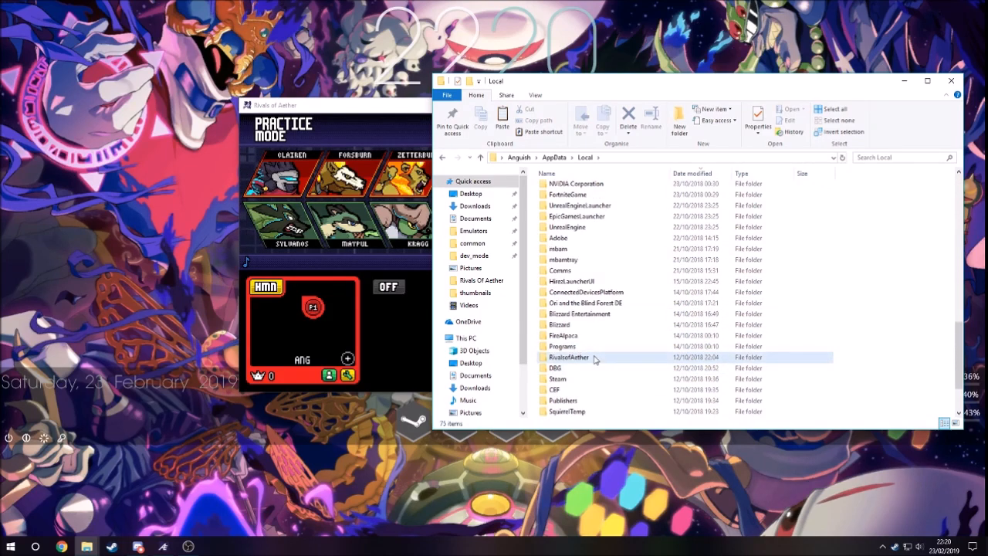
double_click(569, 358)
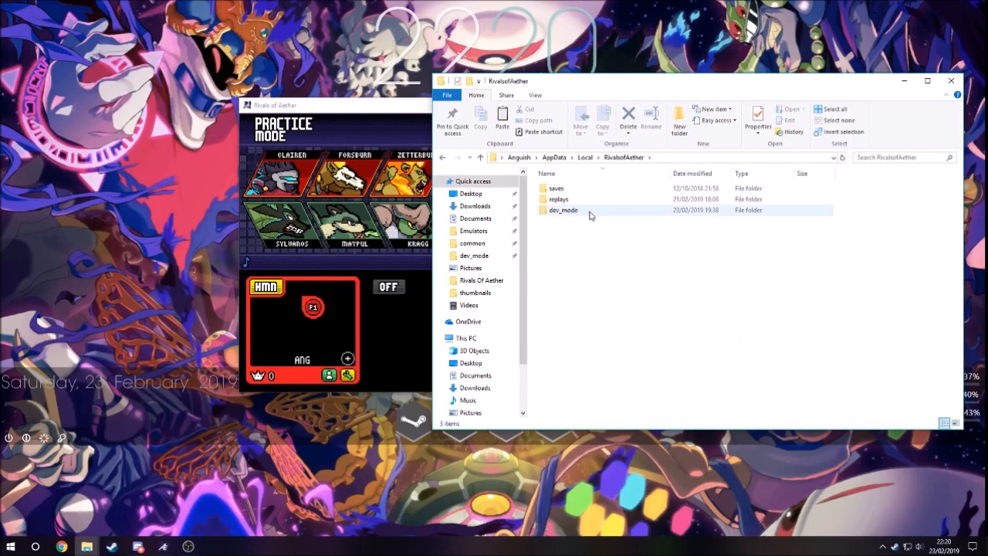
double_click(562, 209)
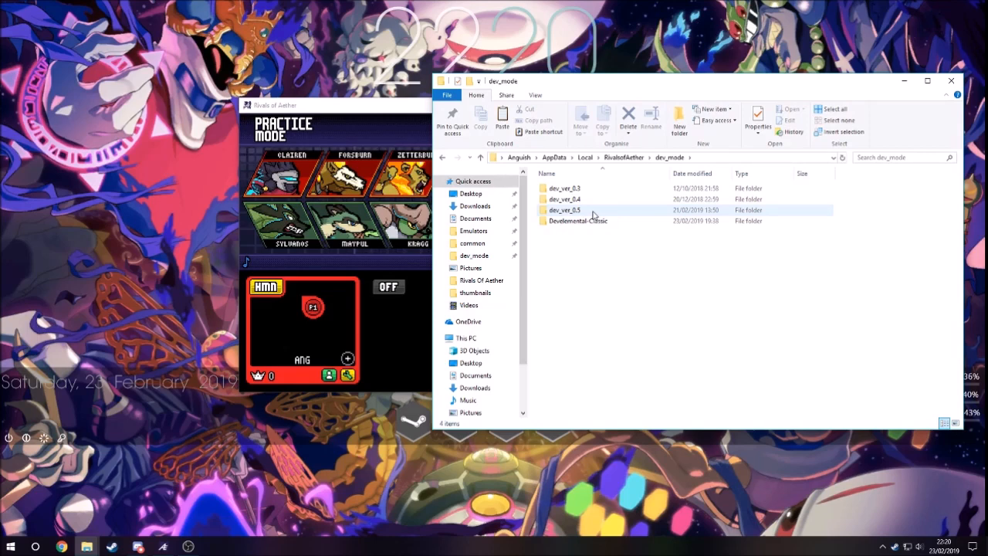
double_click(564, 210)
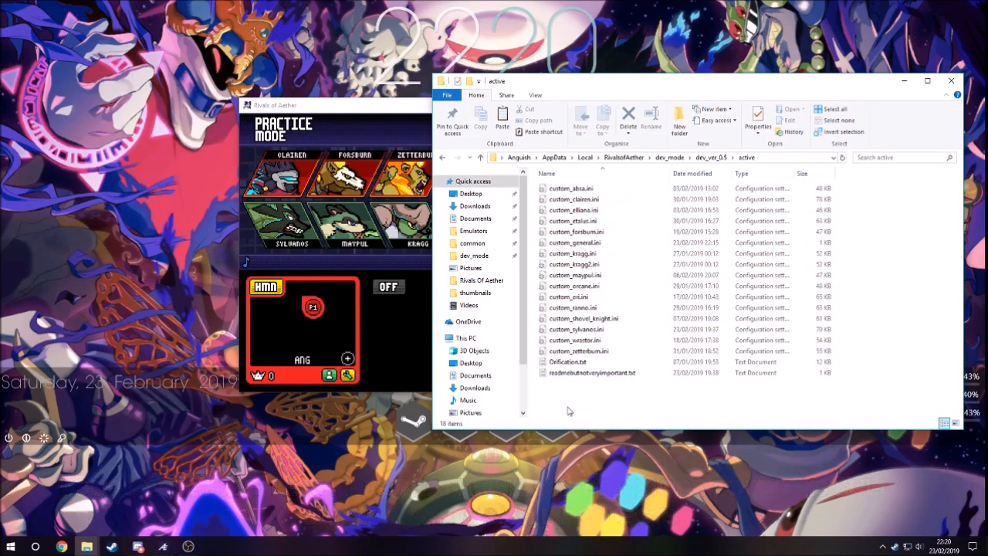
mouse_move(293, 433)
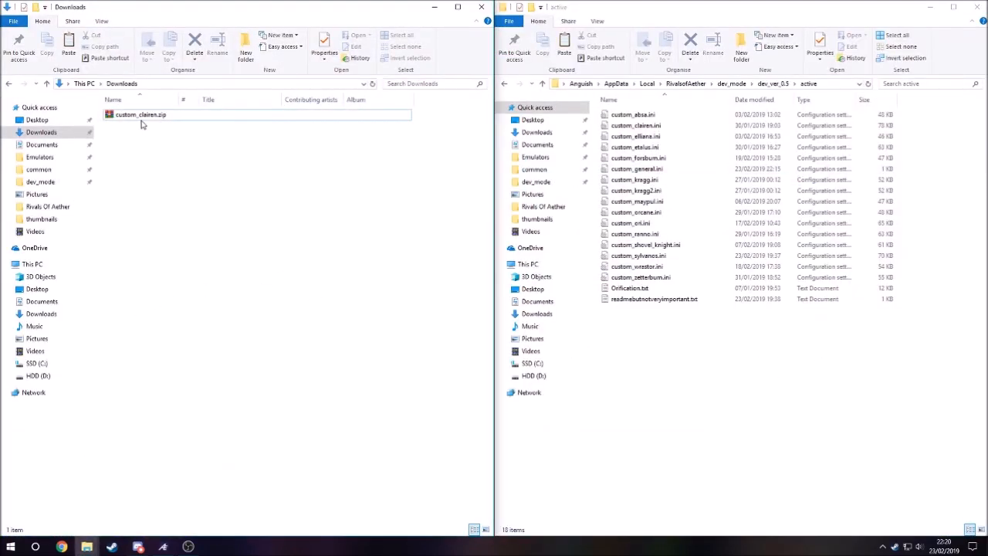
- Extract custom_clairen.zip into Downloads and overwrite active's custom_clairen.ini with the new one
click(141, 114)
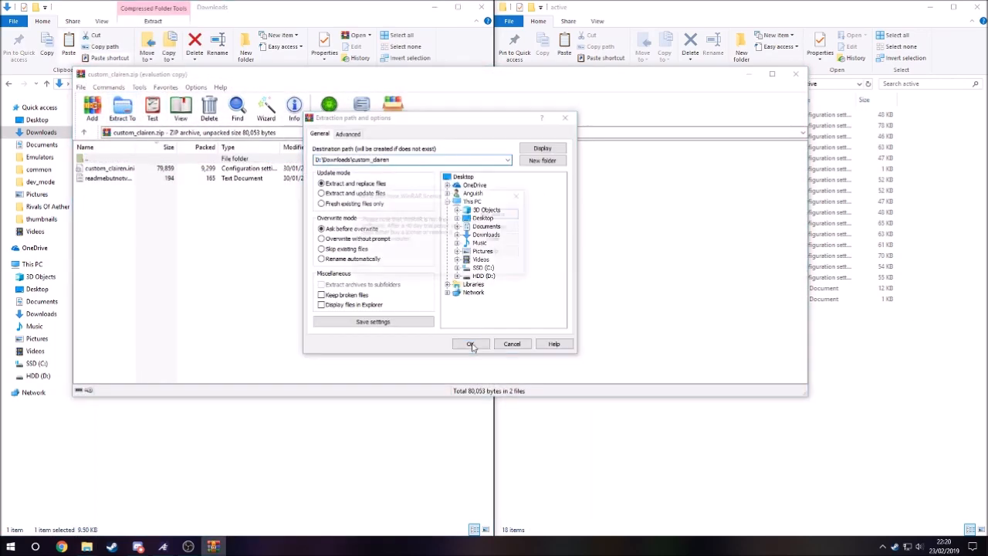
click(471, 343)
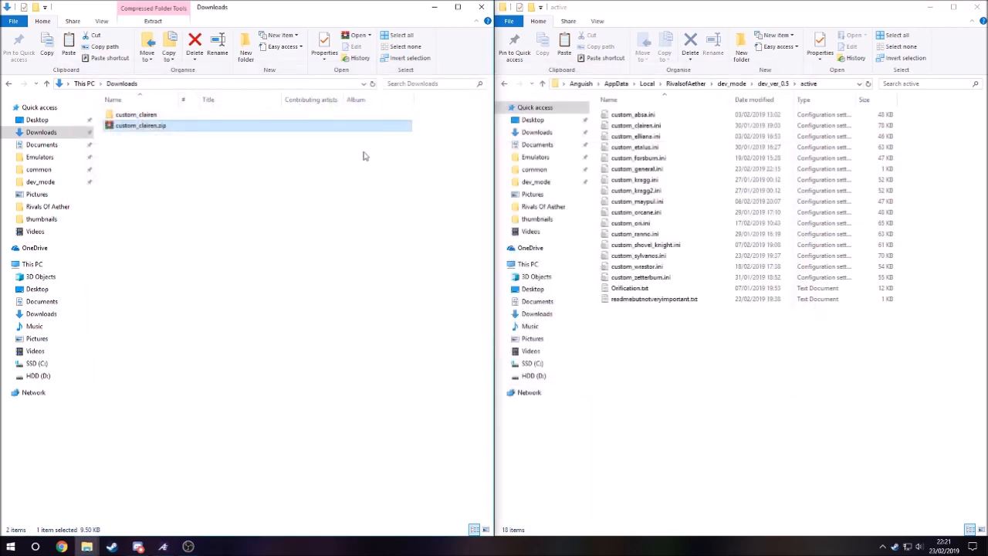
double_click(135, 114)
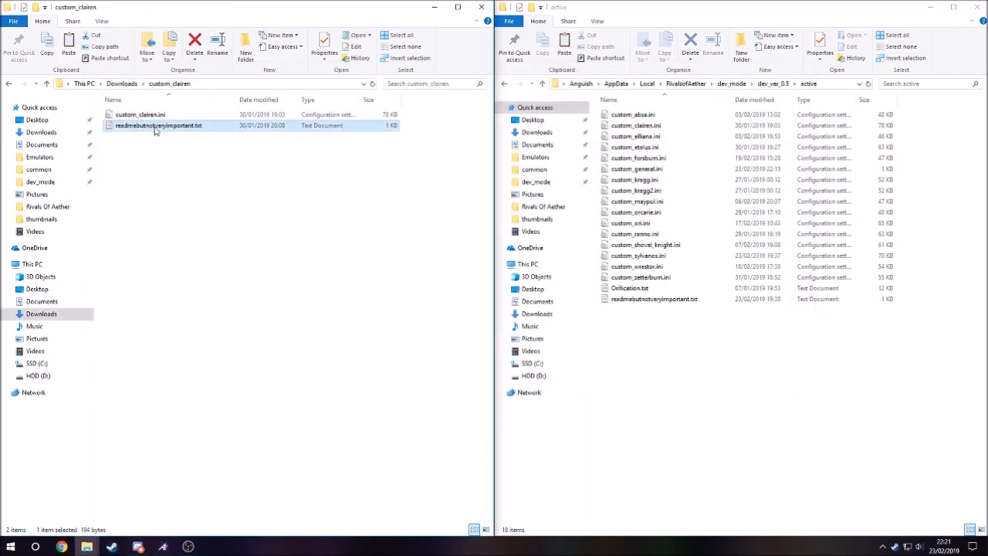
click(139, 114)
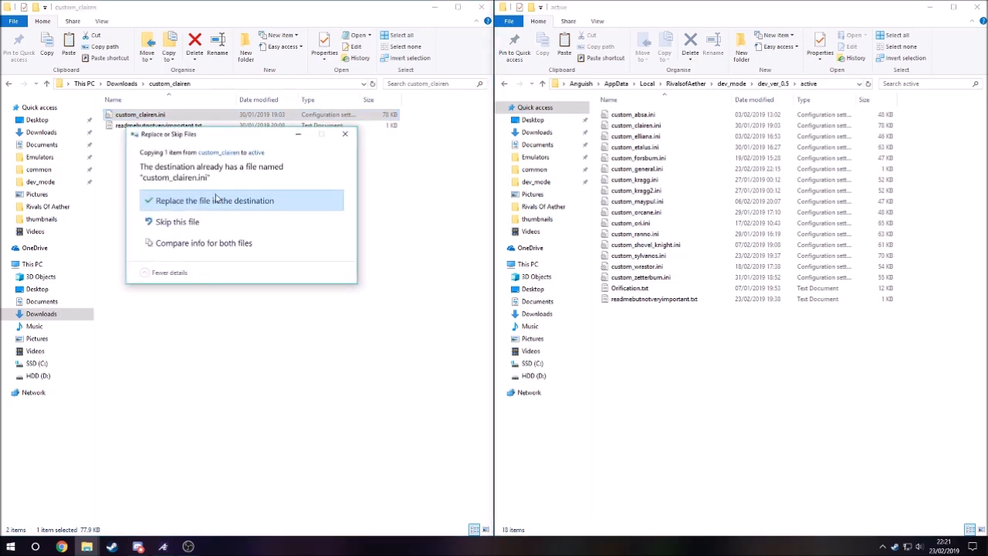
click(215, 200)
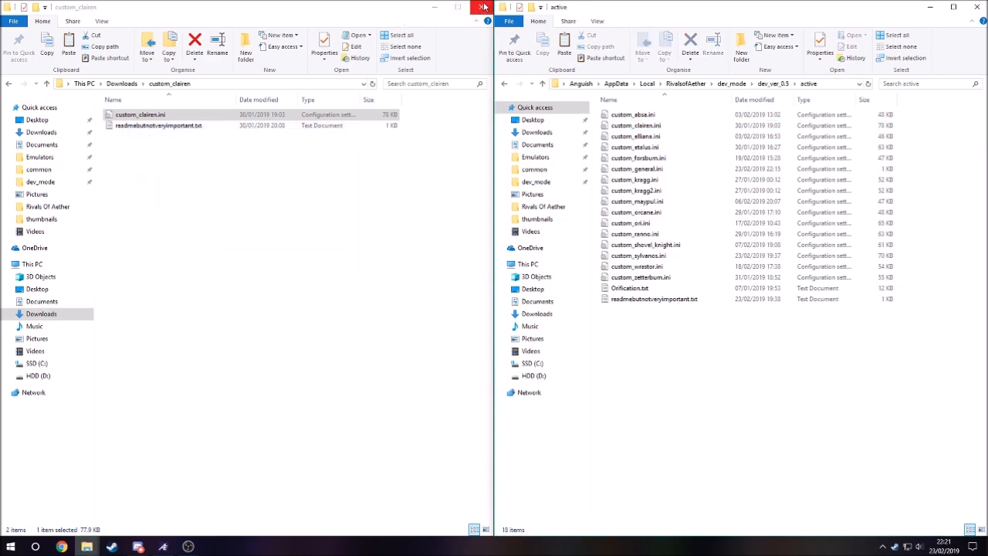
- Close the extracted folder's Explorer window to return to the game
click(483, 7)
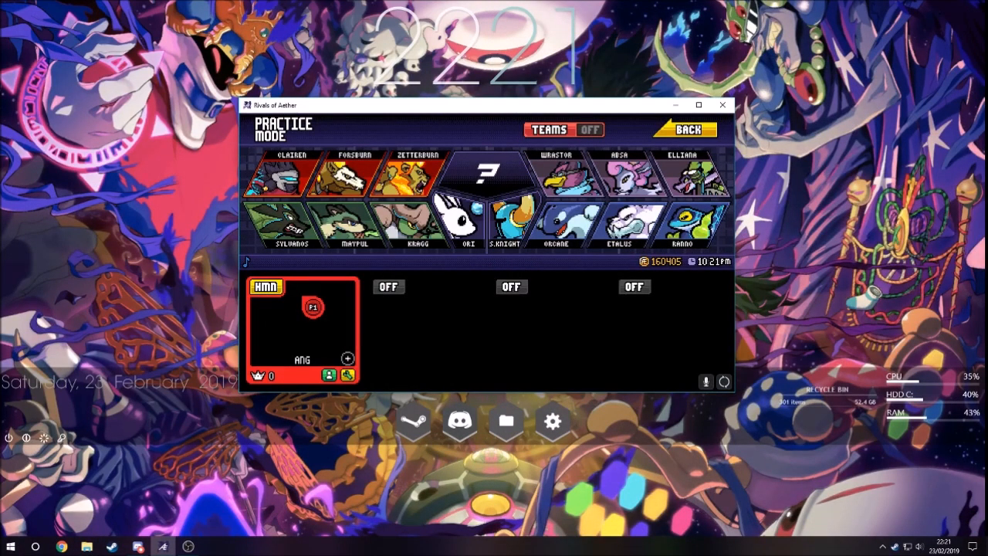
mouse_move(845, 348)
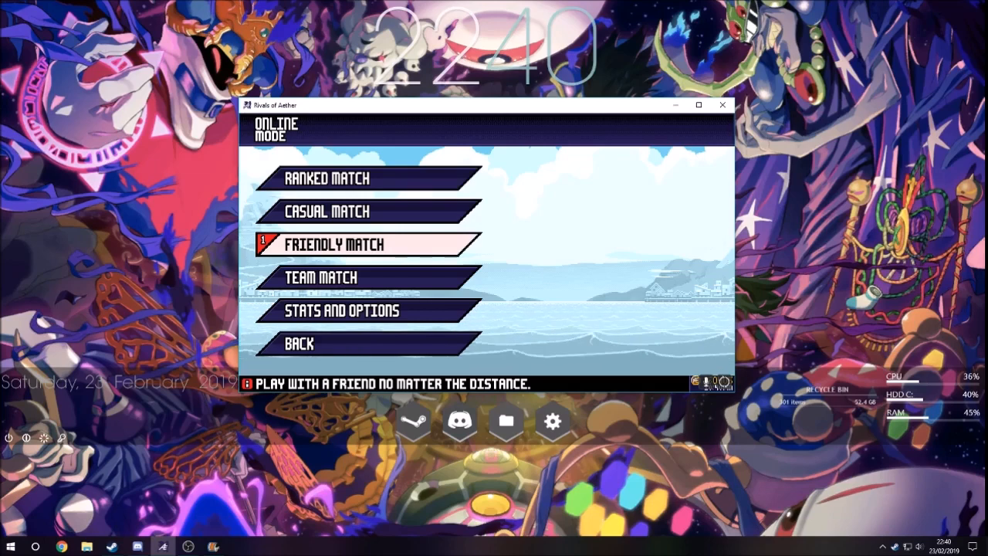
- Open a Friendly Match lobby, dismiss the Steam invite overlay, and back out to the Main Menu
click(334, 244)
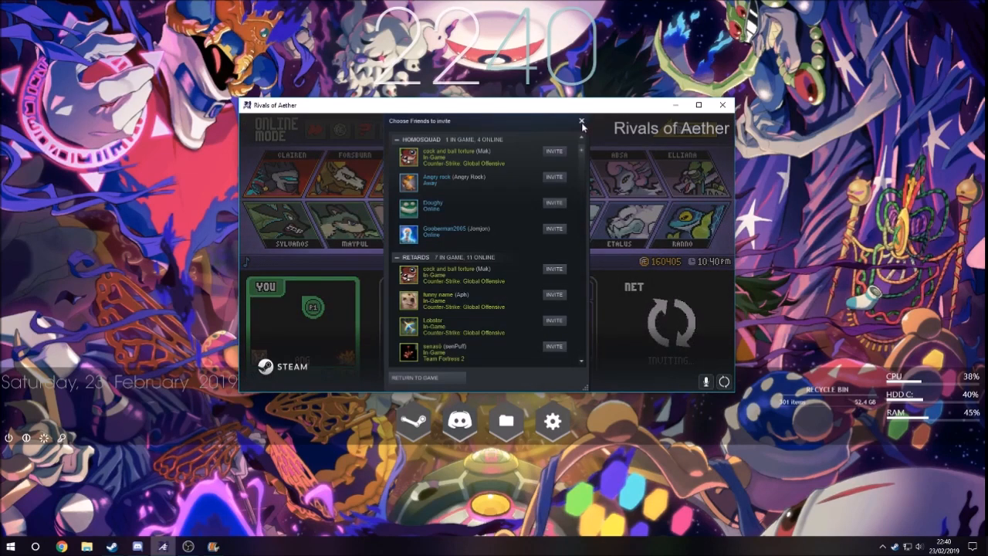
click(581, 122)
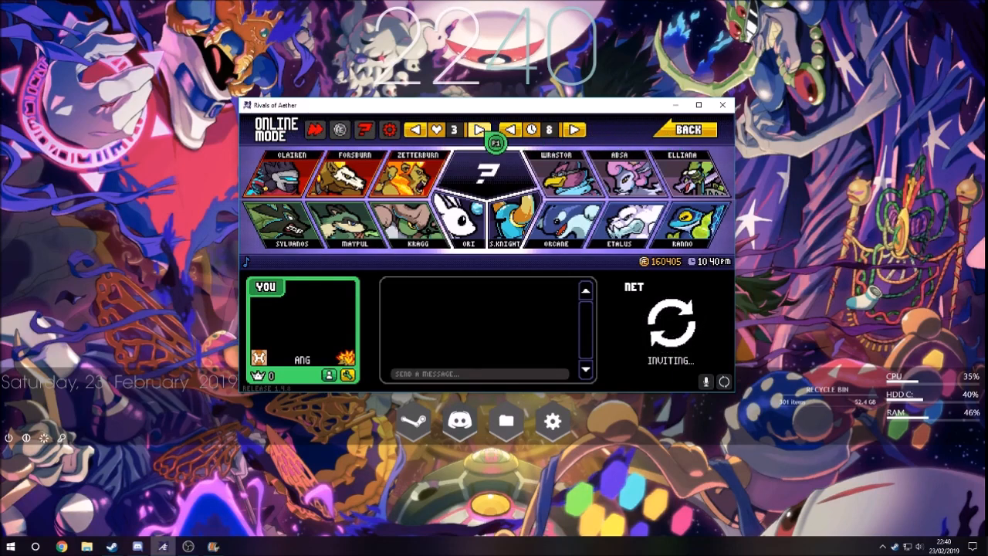
click(684, 129)
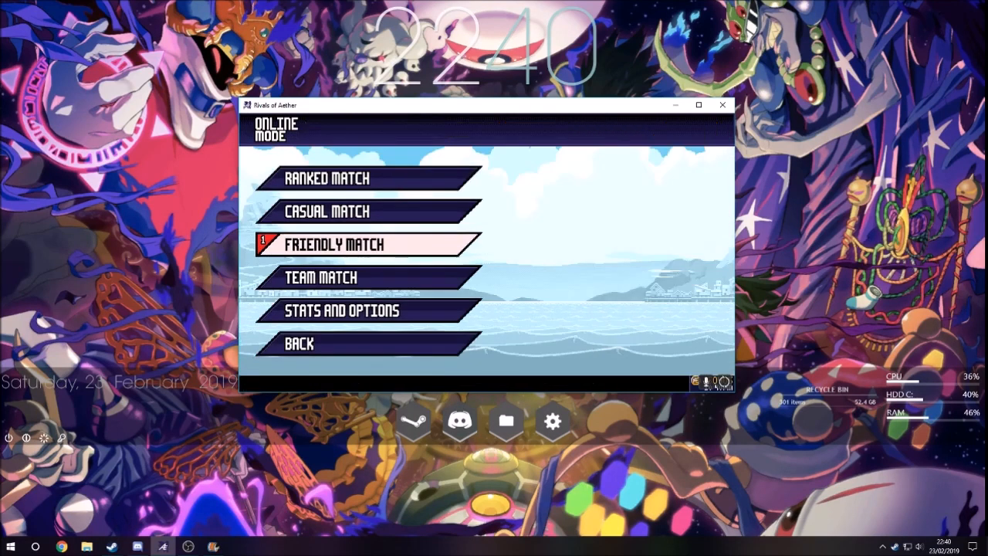
click(299, 343)
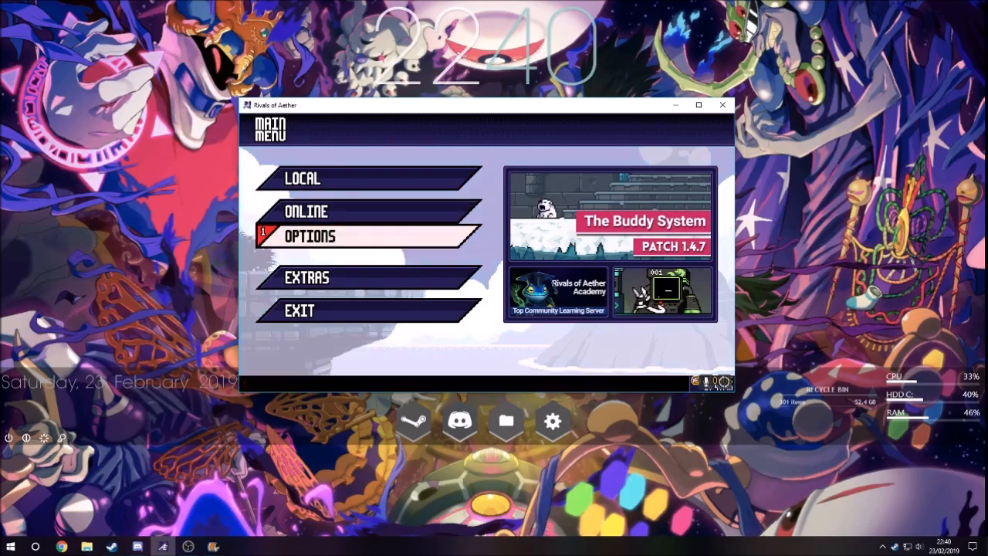